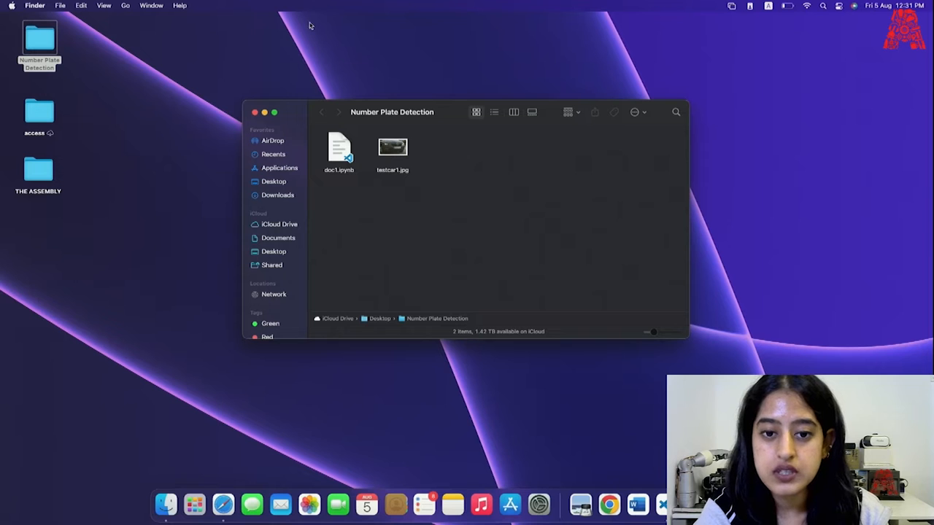
pyautogui.moveTo(337, 246)
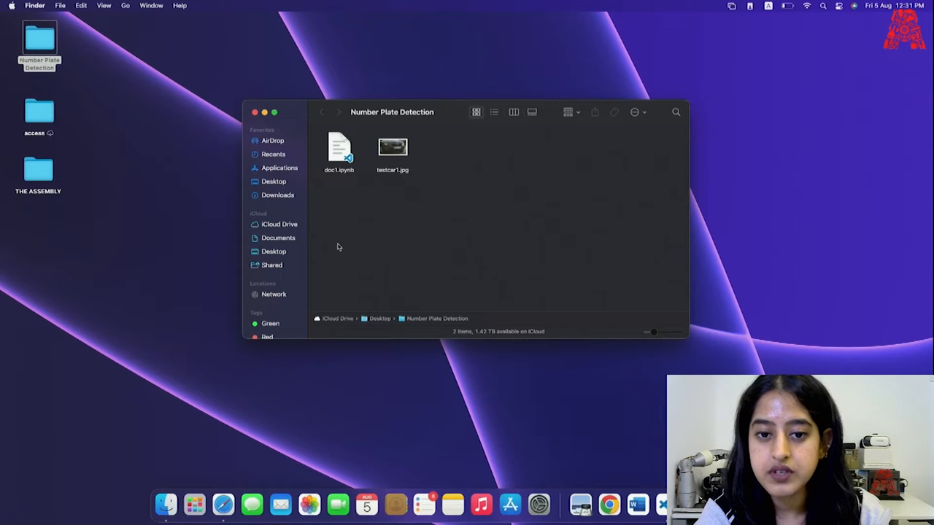
pyautogui.moveTo(401, 288)
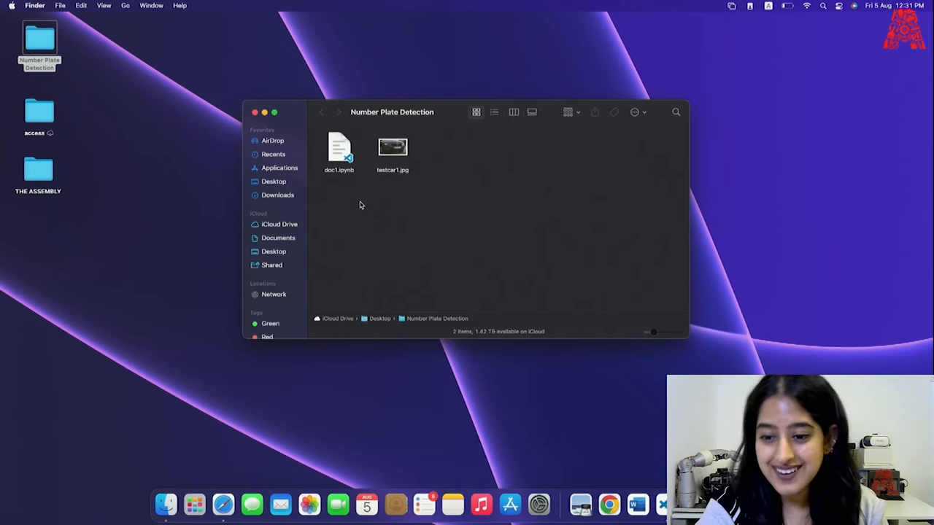
pyautogui.moveTo(341, 164)
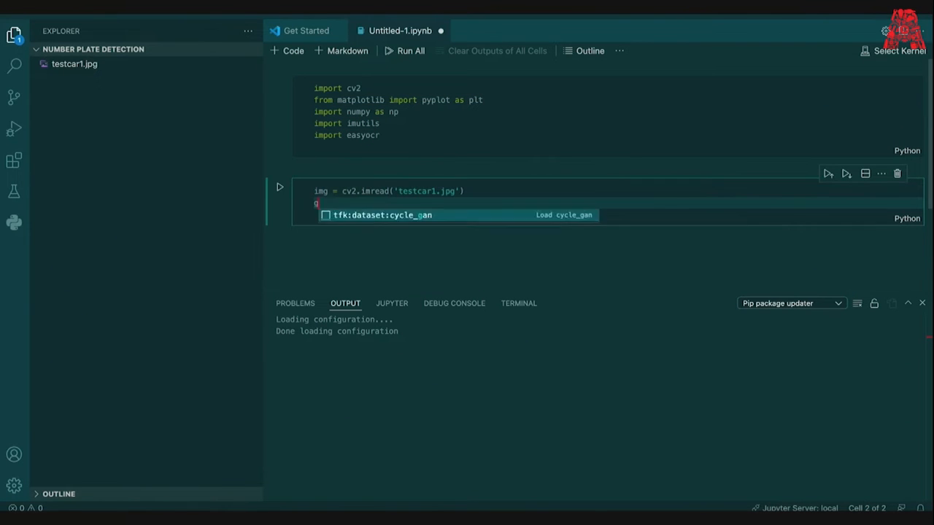
# Write the cvtColor grayscale cell and the findContours call with RETR_TREE and CHAIN_APPROX_SIMPLE.
pyautogui.write('ray = cv2.cvtColor(img, cv2.c')
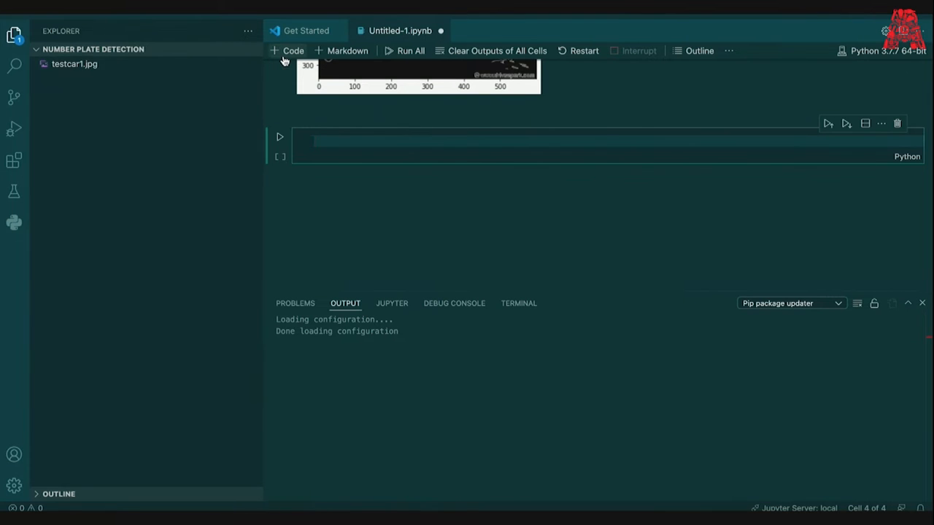
pyautogui.write('keypoints = cv2.findContours(edged.copy(), cv2.rET')
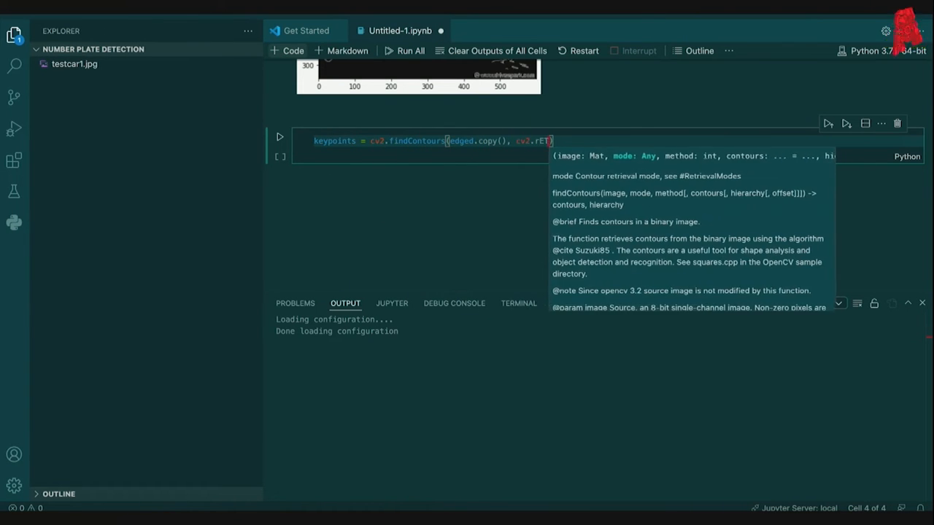
pyautogui.write('RETR_TREE, cv2.CHAIN_APPROX_SIMPLE)')
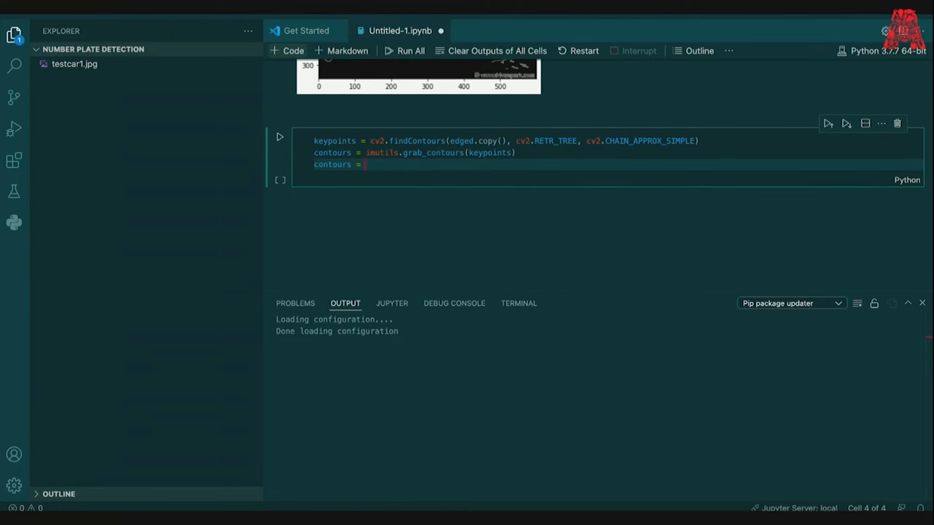
# Sort contours by cv2.contourArea and begin the np.zeros(gray.shape, np.uint8) mask.
pyautogui.write('sorted(contours, key=cv2.contourArea, re')
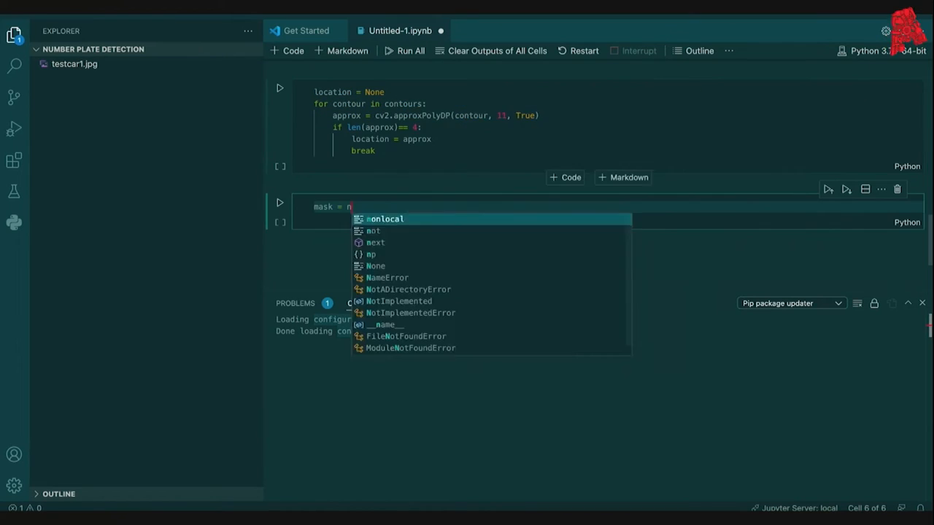
pyautogui.write('np.zeros(gray.shape, np.uint8)')
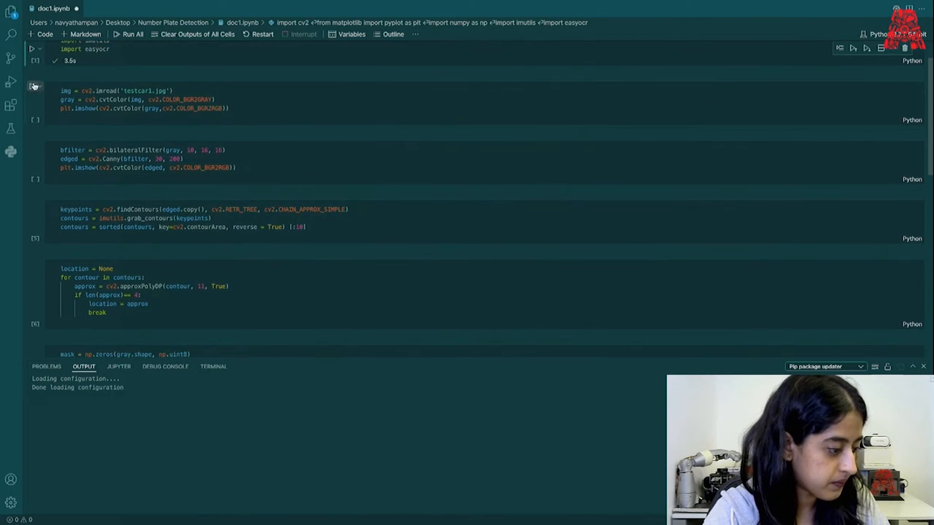
pyautogui.moveTo(33, 86)
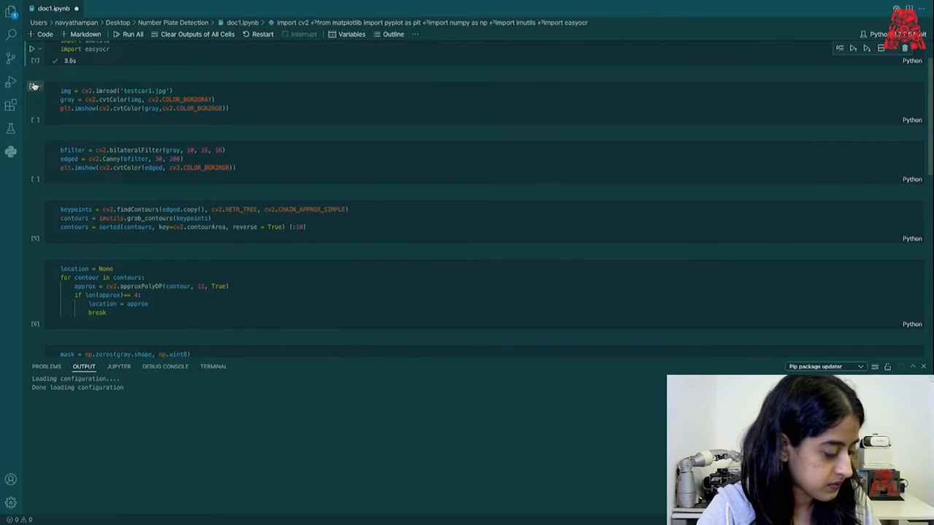
# Run the imread/cvtColor cell for testcar1.jpg and view the grayscale car output.
pyautogui.click(32, 86)
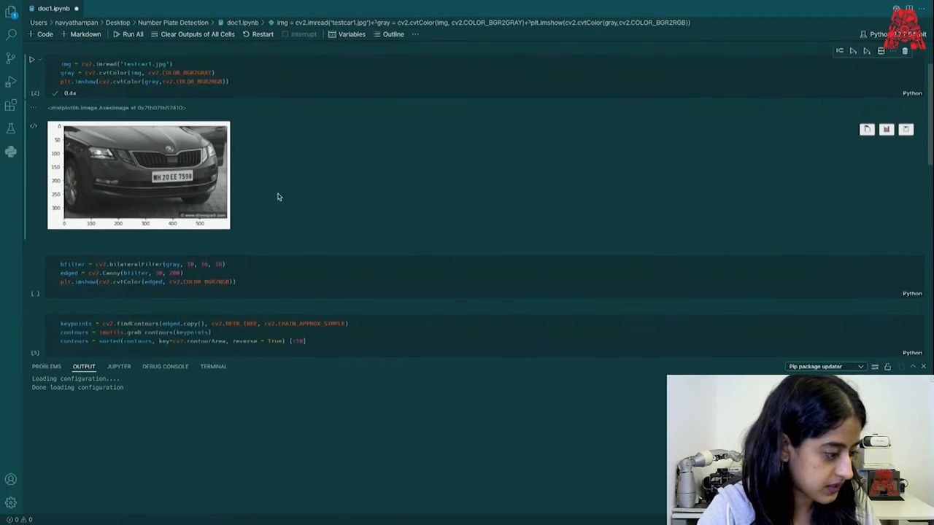
pyautogui.scroll(3)
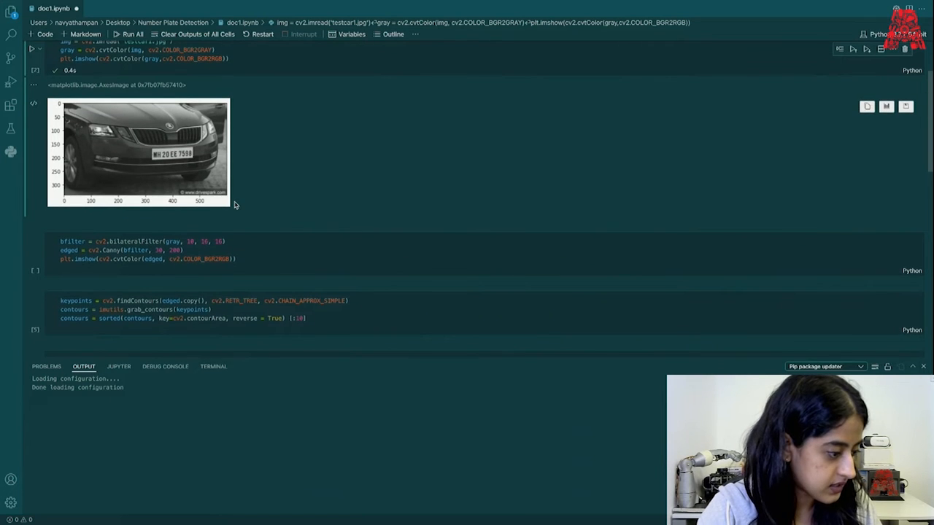
pyautogui.scroll(-3)
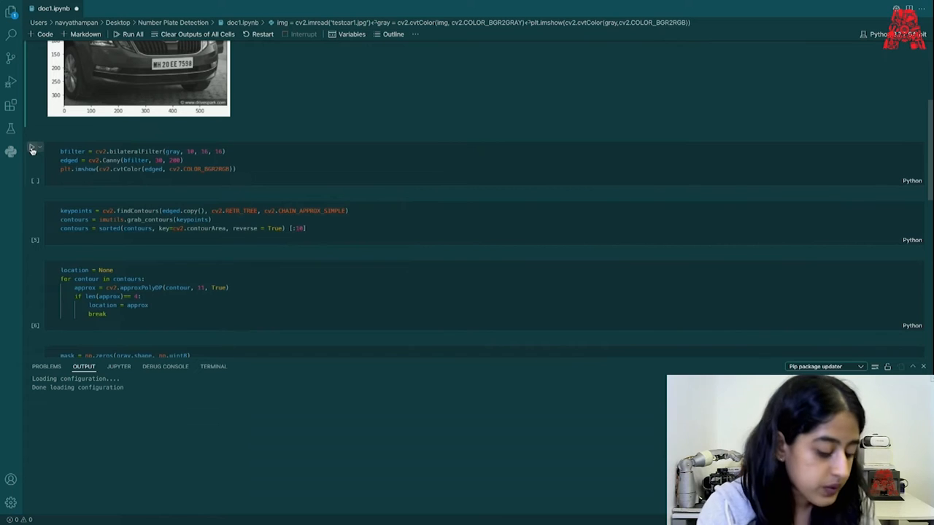
pyautogui.moveTo(32, 148)
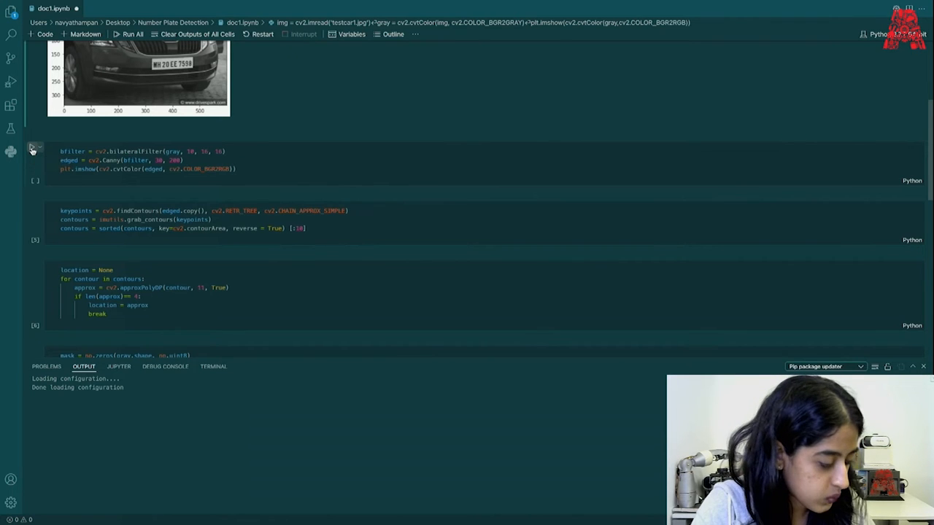
# Run the bilateralFilter/Canny cell and view the car's edge map with the plate outlined.
pyautogui.click(33, 147)
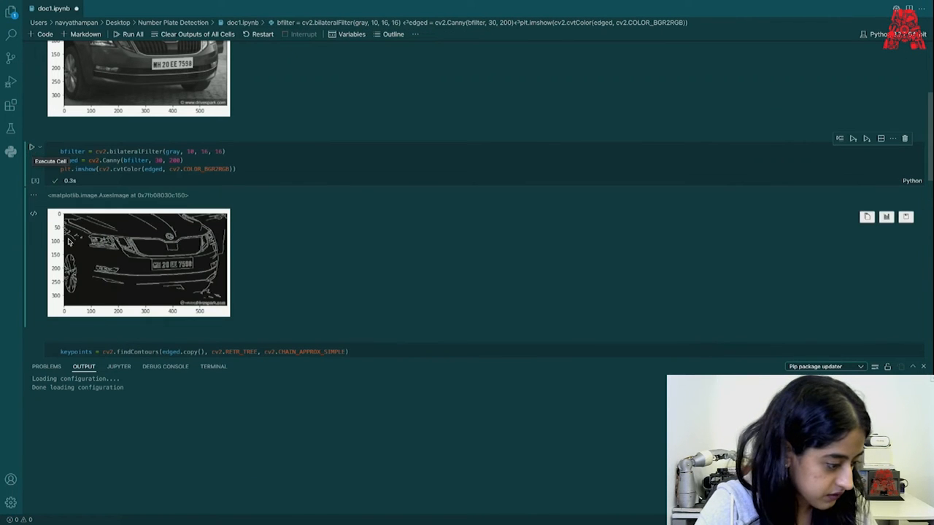
pyautogui.scroll(3)
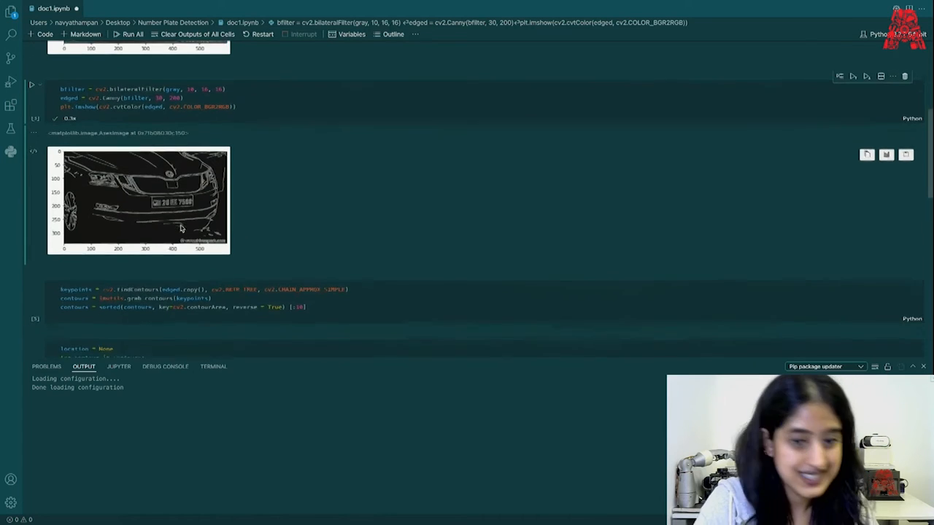
pyautogui.scroll(3)
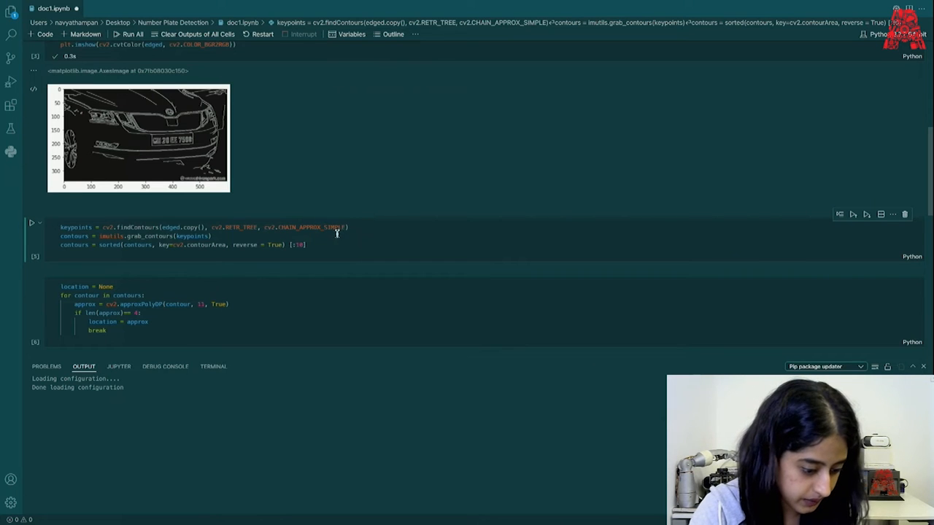
pyautogui.moveTo(312, 226)
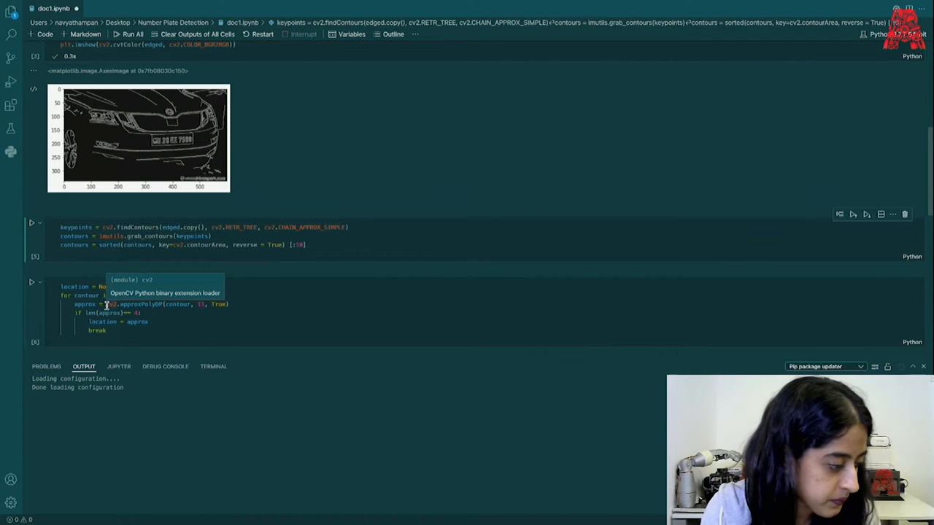
# Run the keypoints cell that finds contours and keeps the ten largest.
pyautogui.click(32, 223)
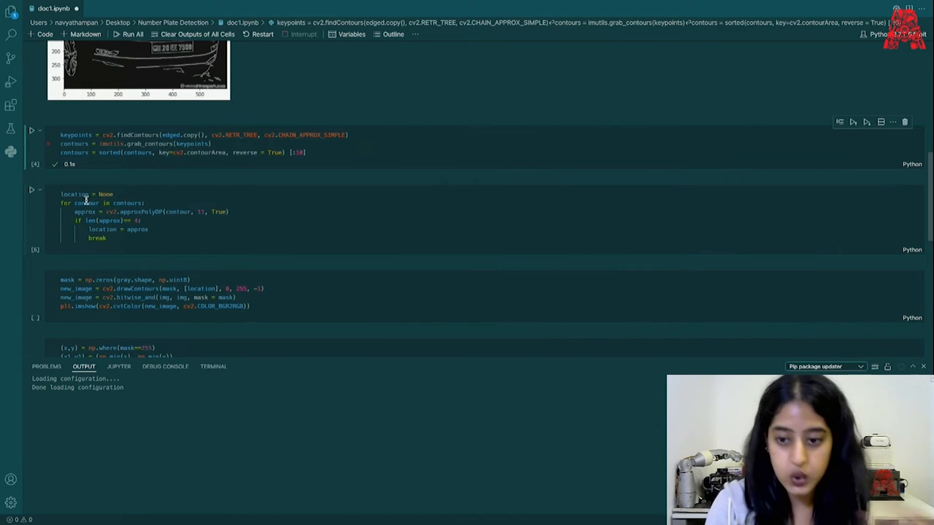
pyautogui.moveTo(94, 203)
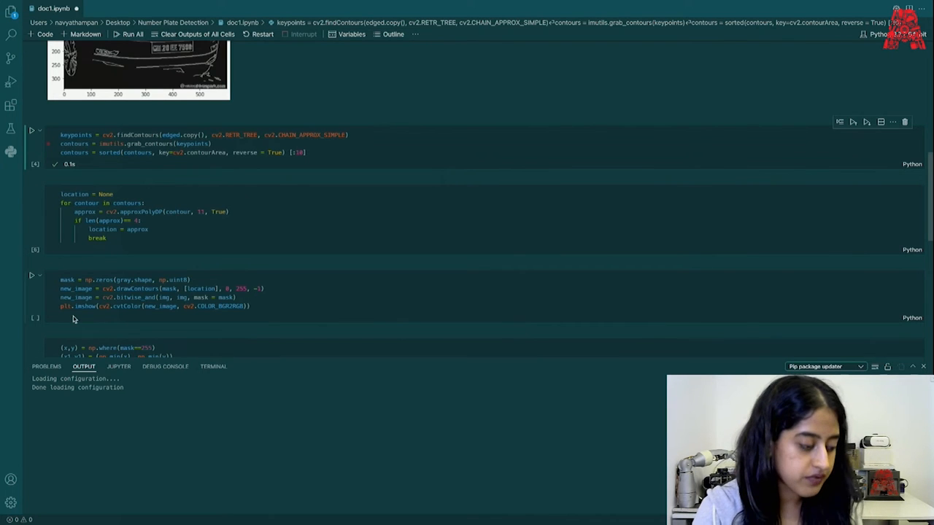
pyautogui.moveTo(76, 297)
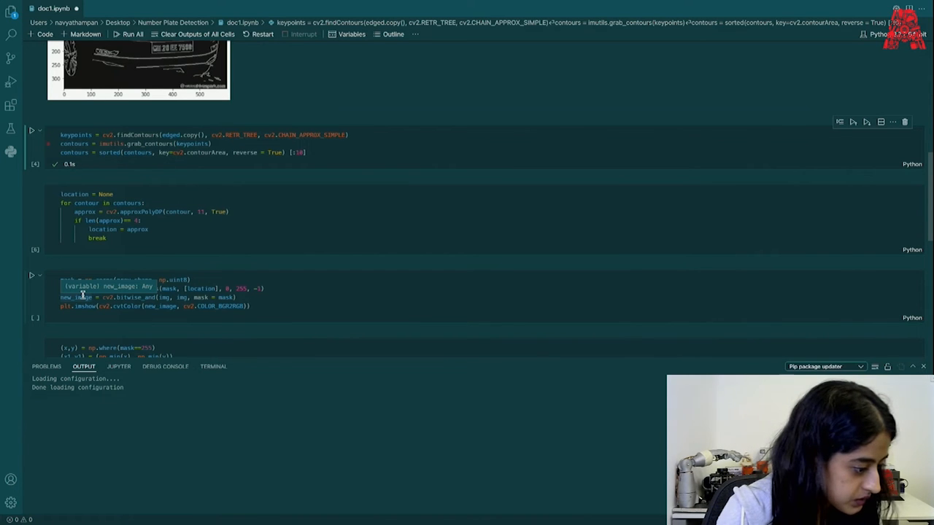
# Run the approxPolyDP loop cell that picks the first four-sided contour as location.
pyautogui.click(149, 221)
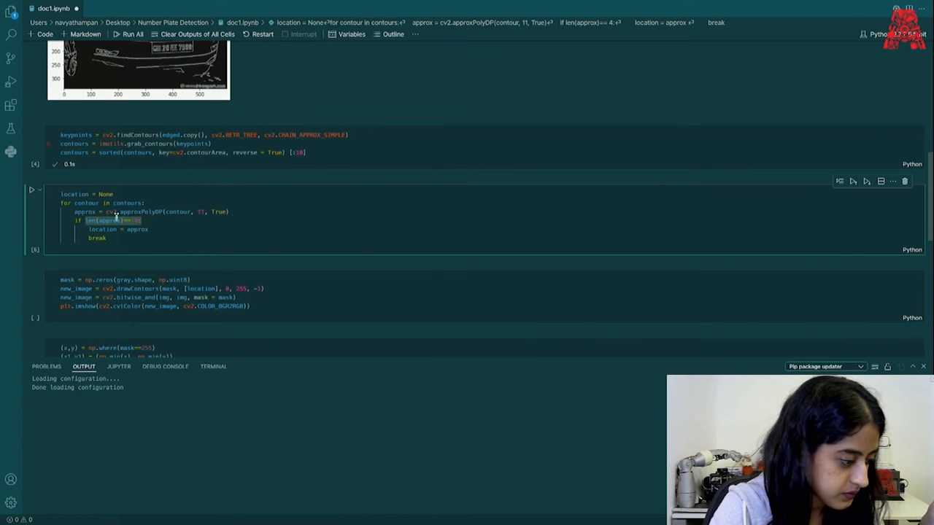
pyautogui.click(32, 190)
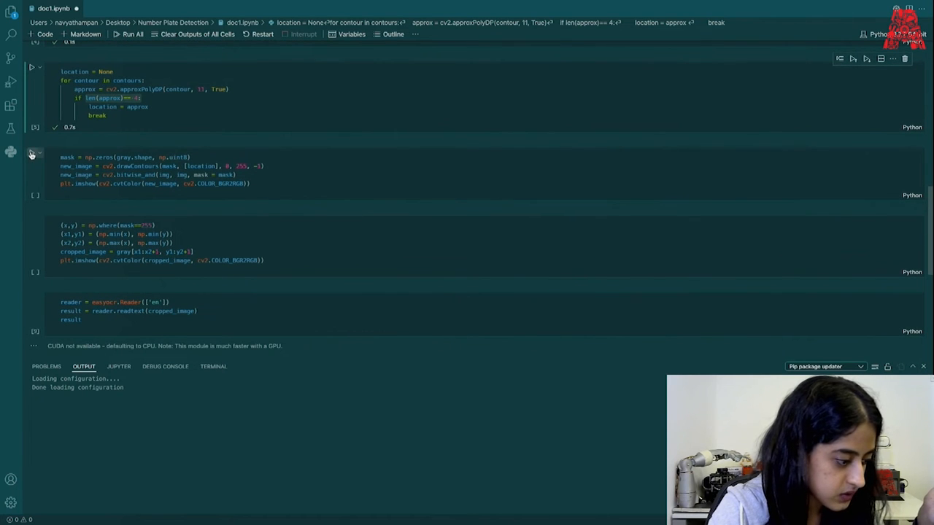
# Run the mask cell and view the black image showing only the number plate.
pyautogui.click(31, 153)
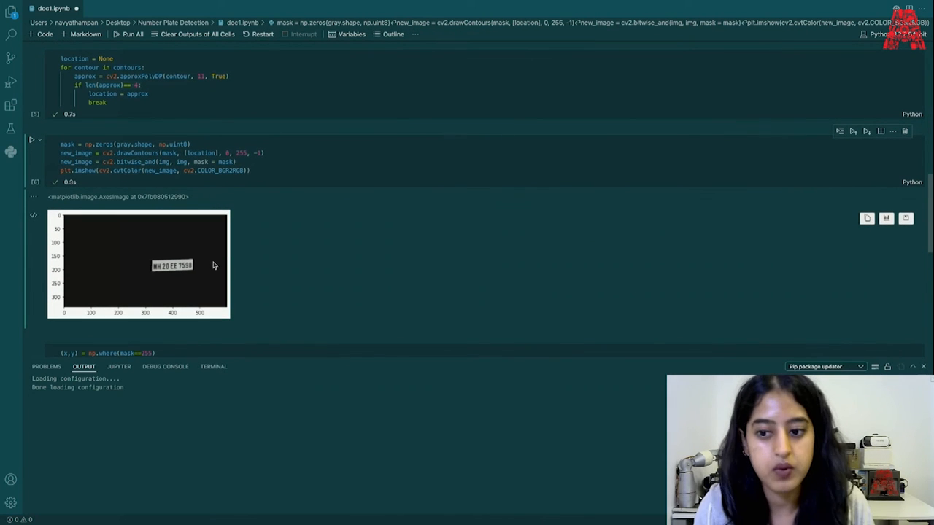
pyautogui.scroll(-3)
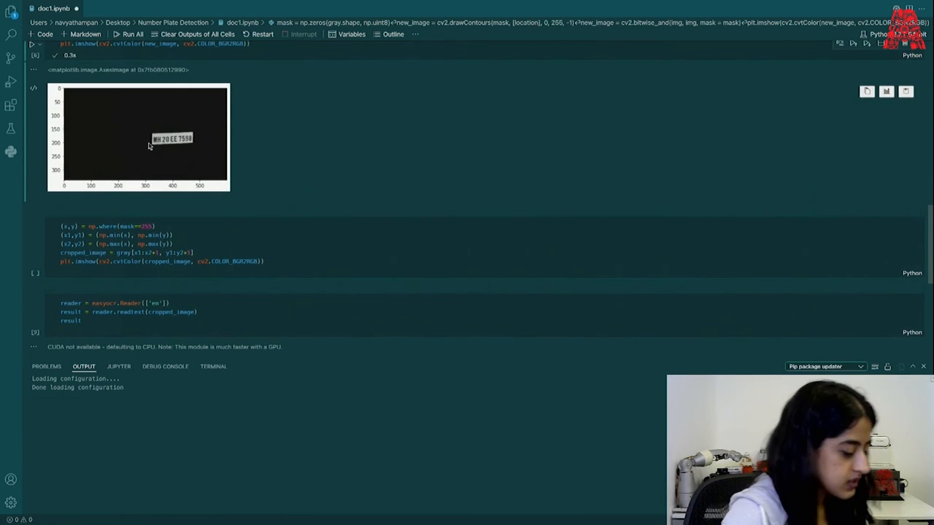
pyautogui.moveTo(164, 145)
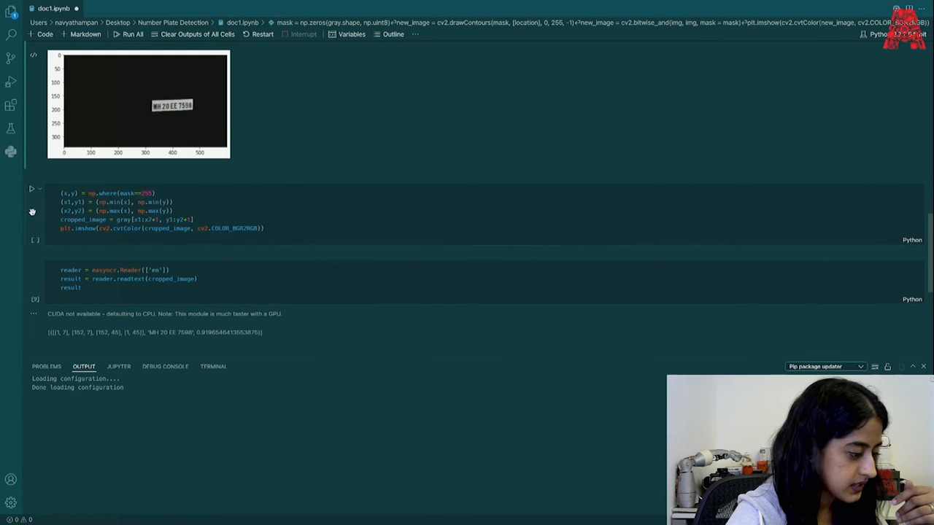
pyautogui.click(31, 183)
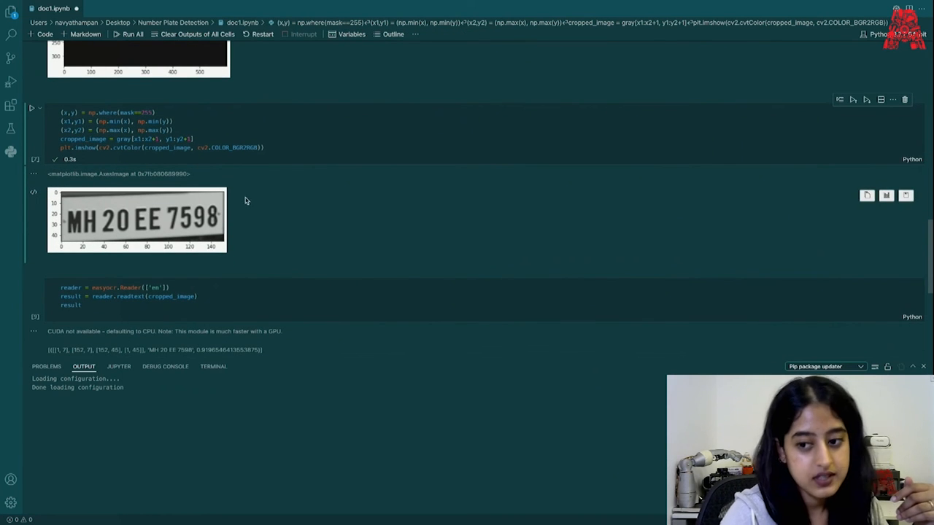
pyautogui.moveTo(60, 247)
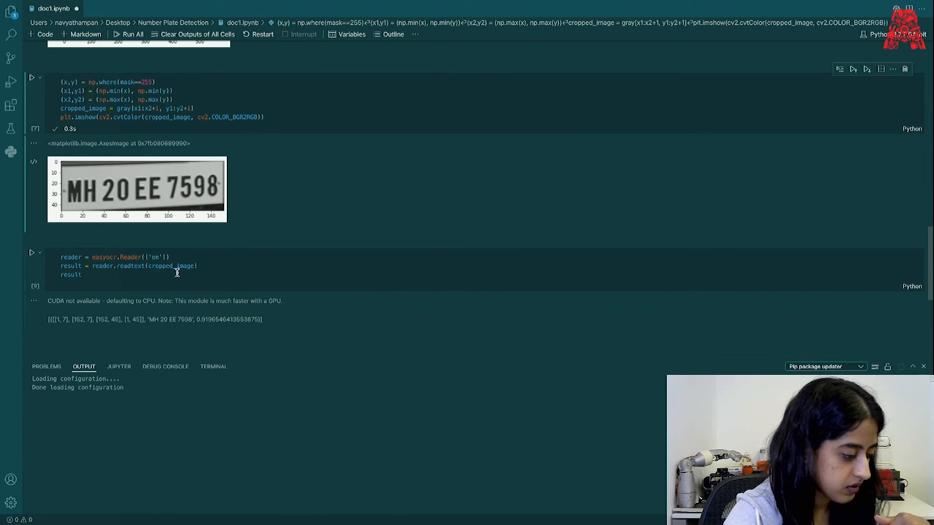
pyautogui.click(33, 253)
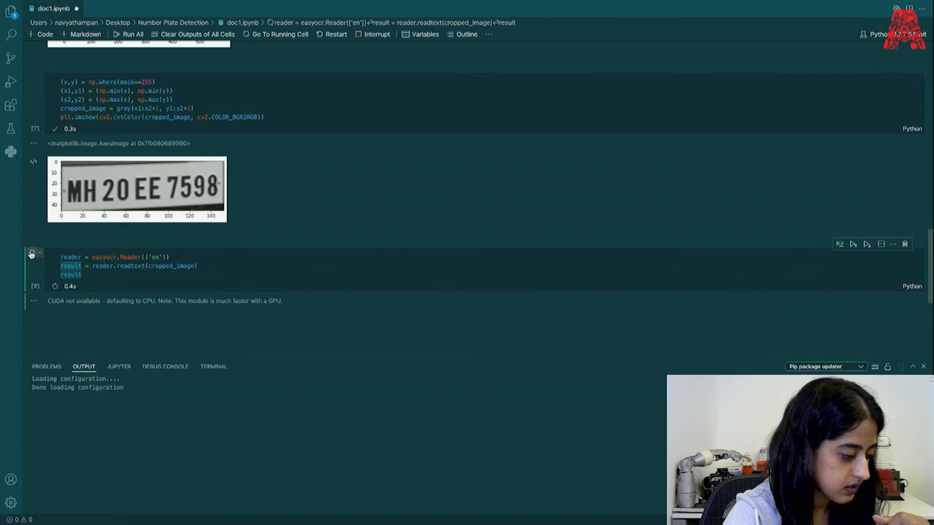
pyautogui.click(32, 252)
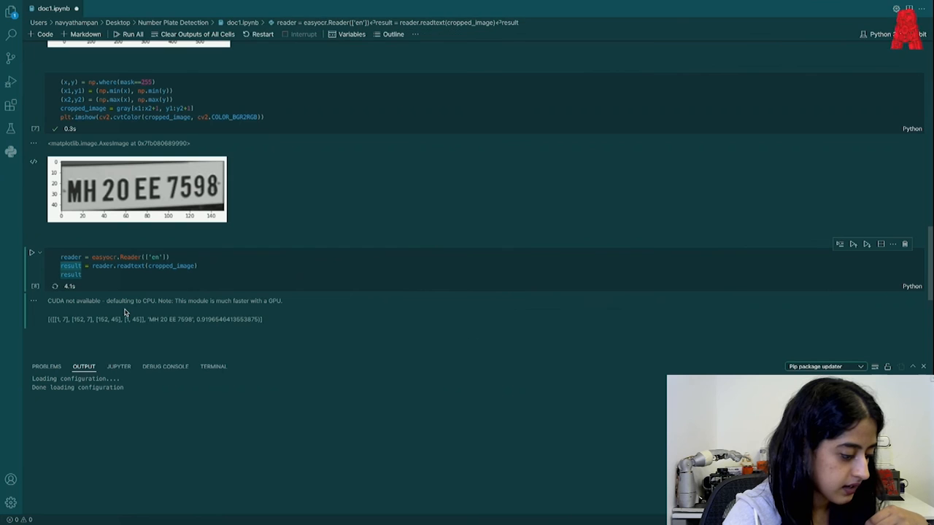
pyautogui.doubleClick(168, 319)
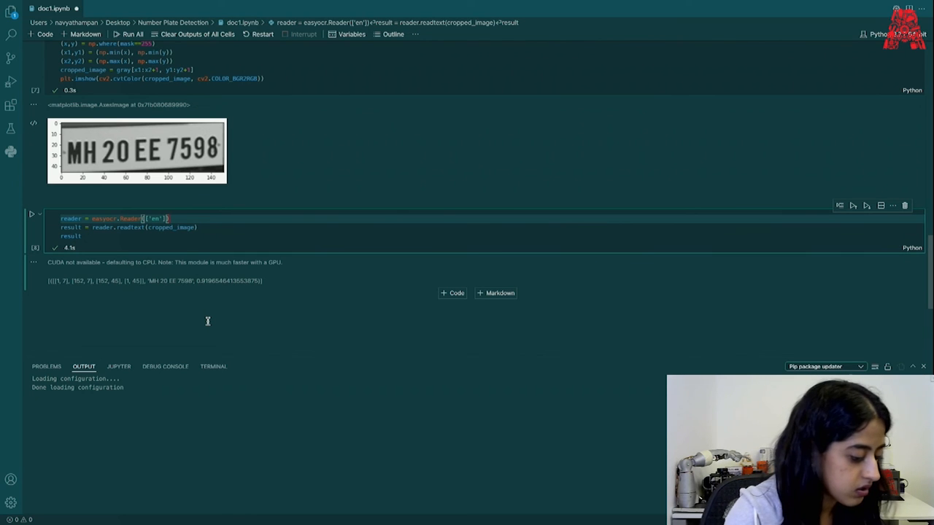
pyautogui.moveTo(329, 260)
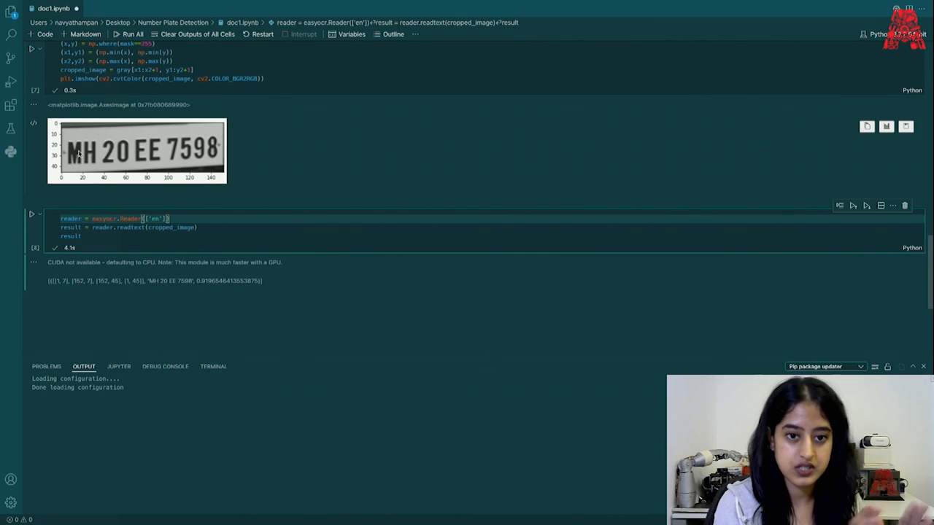
pyautogui.moveTo(209, 152)
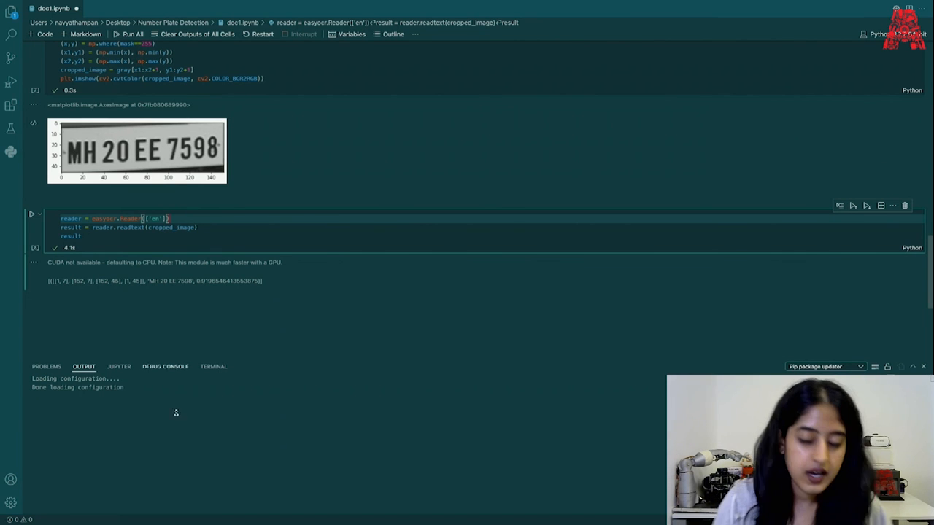
pyautogui.moveTo(179, 418)
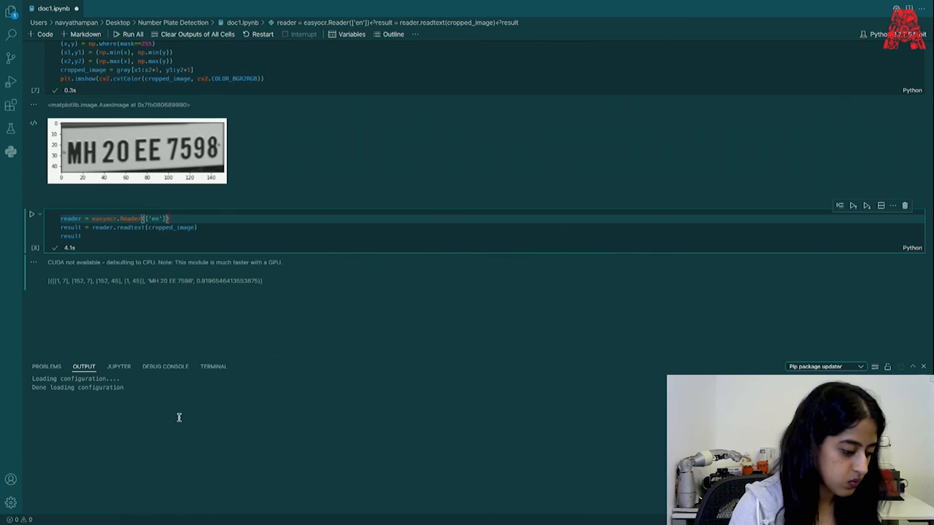